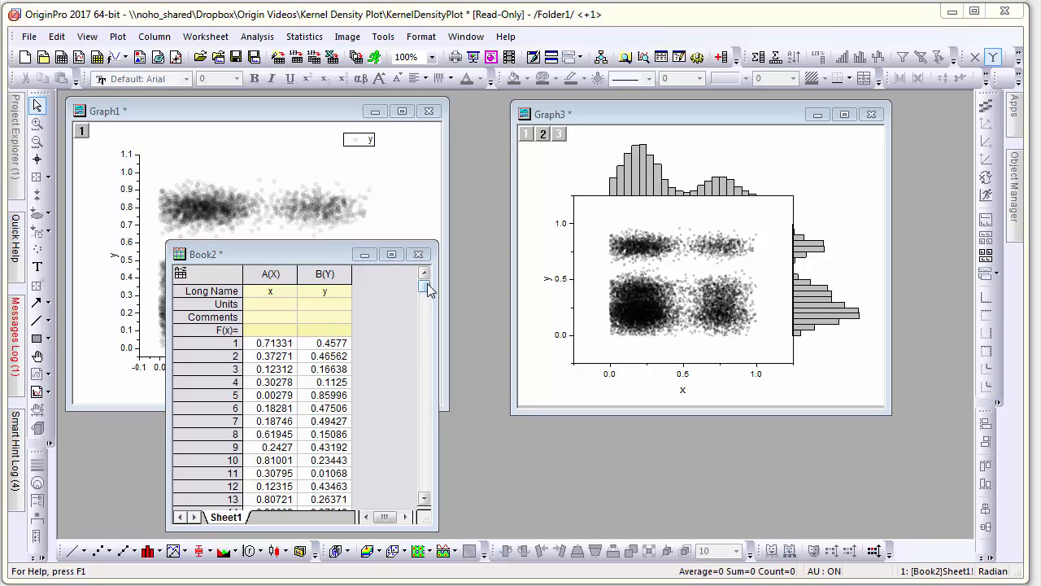
- Scroll Book2 toward its last rows and bring the plain scatter Graph1 to the front
drag(423, 289, 423, 488)
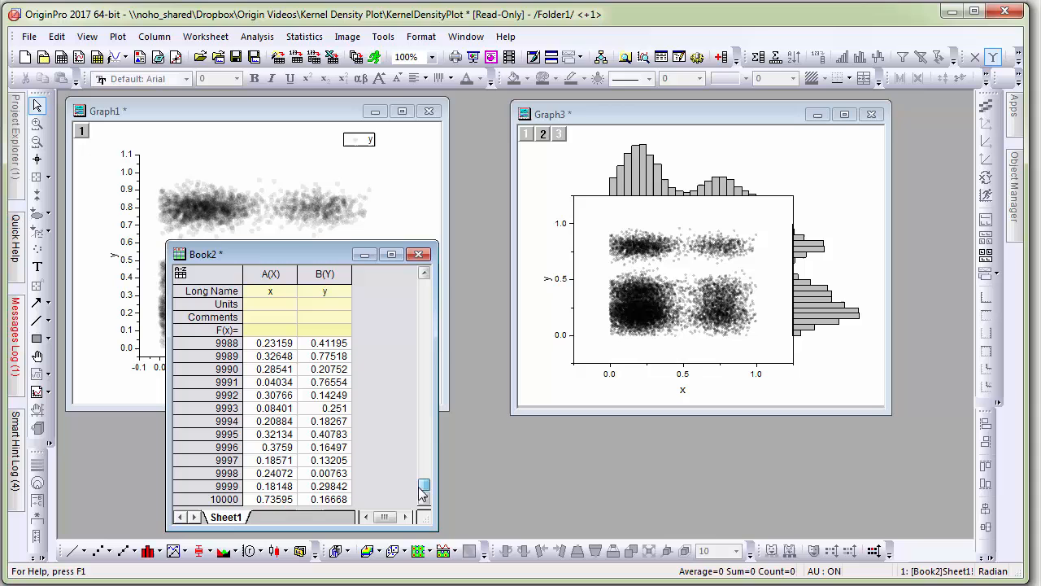
click(423, 278)
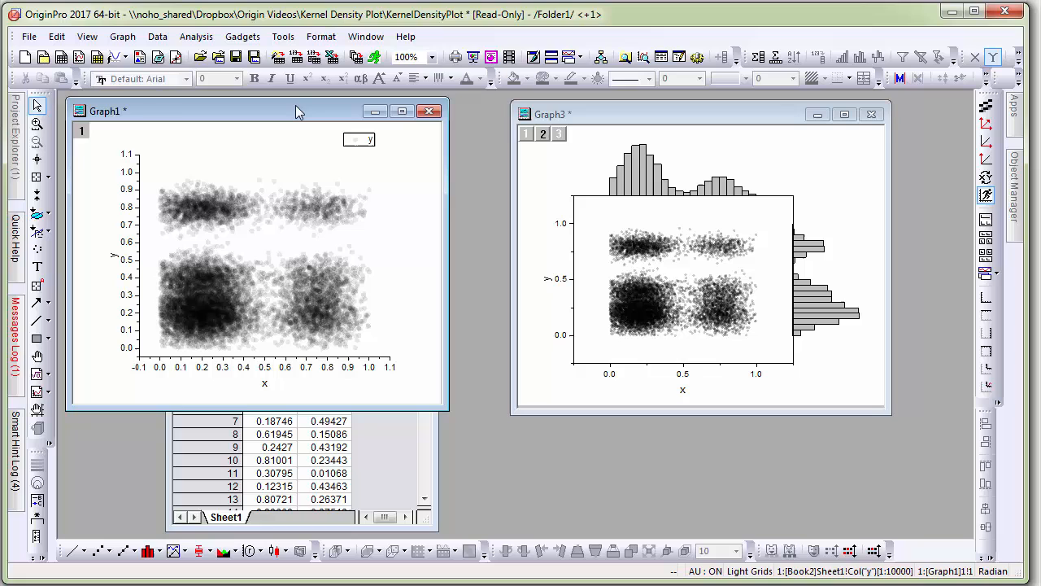
mouse_move(254, 192)
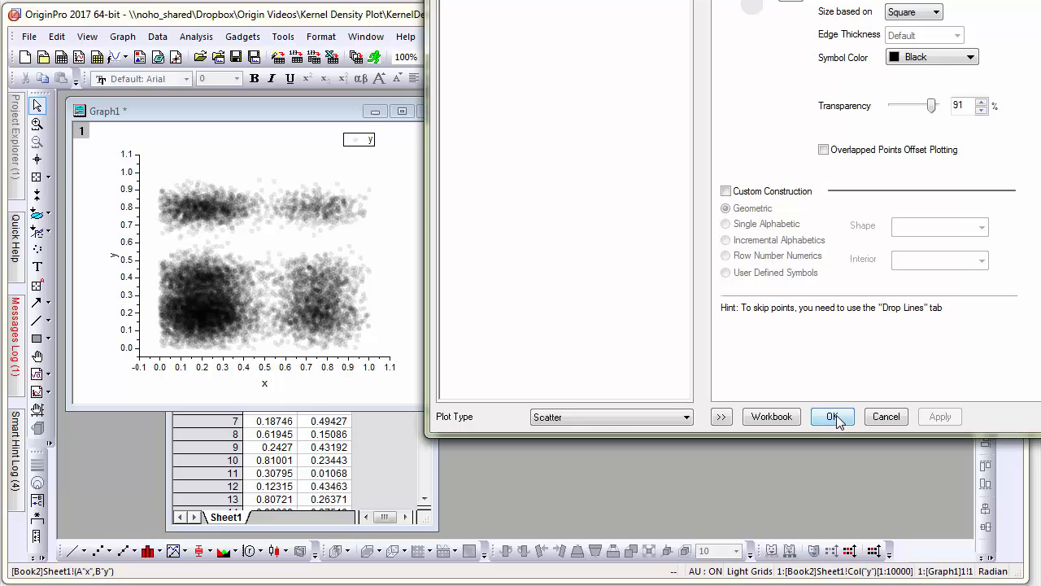
click(833, 416)
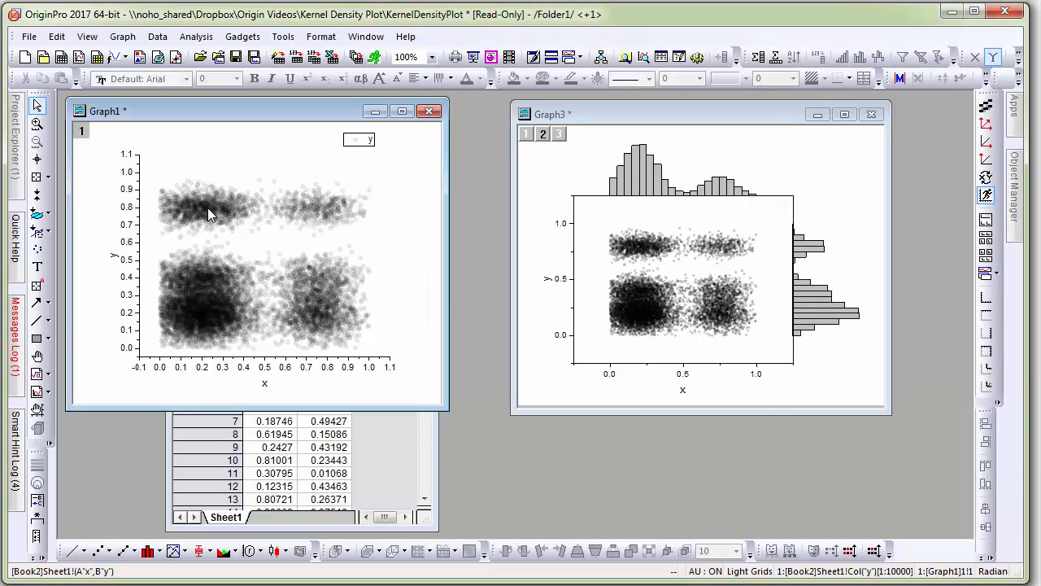
mouse_move(205, 319)
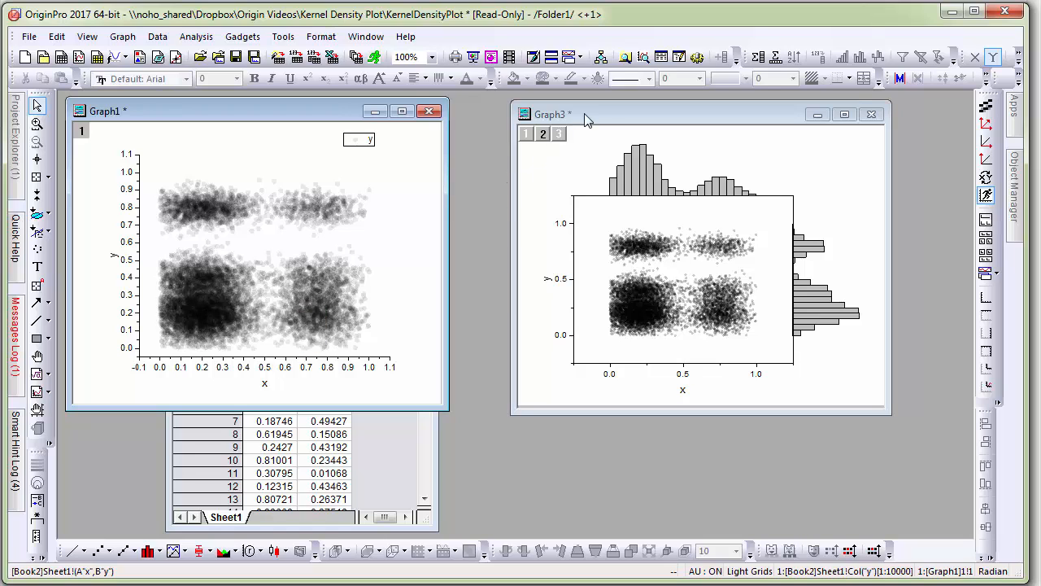
- Bring the histogram-bordered scatter graph Graph3 forward by its title bar
click(683, 114)
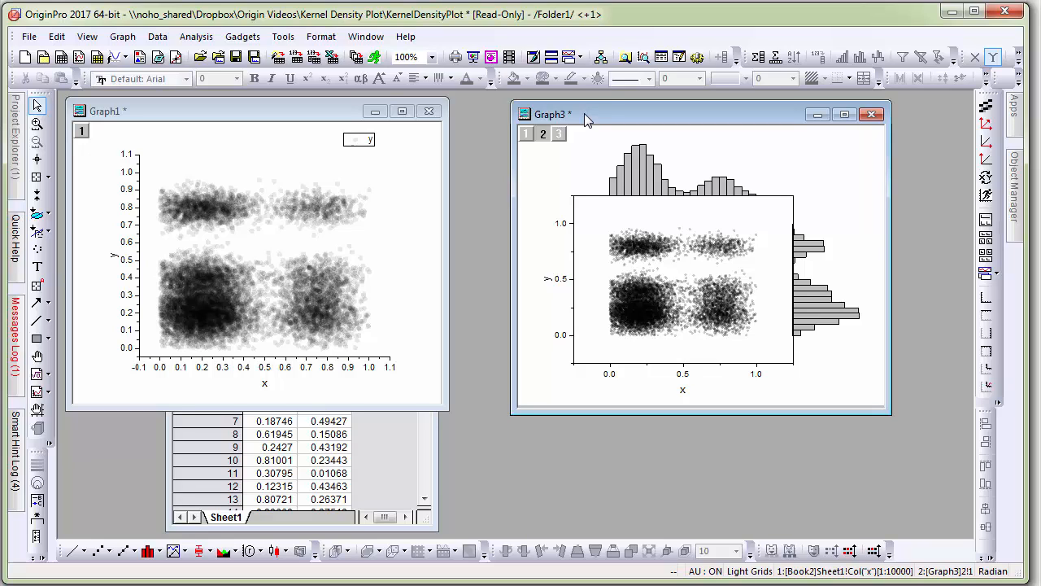
mouse_move(615, 268)
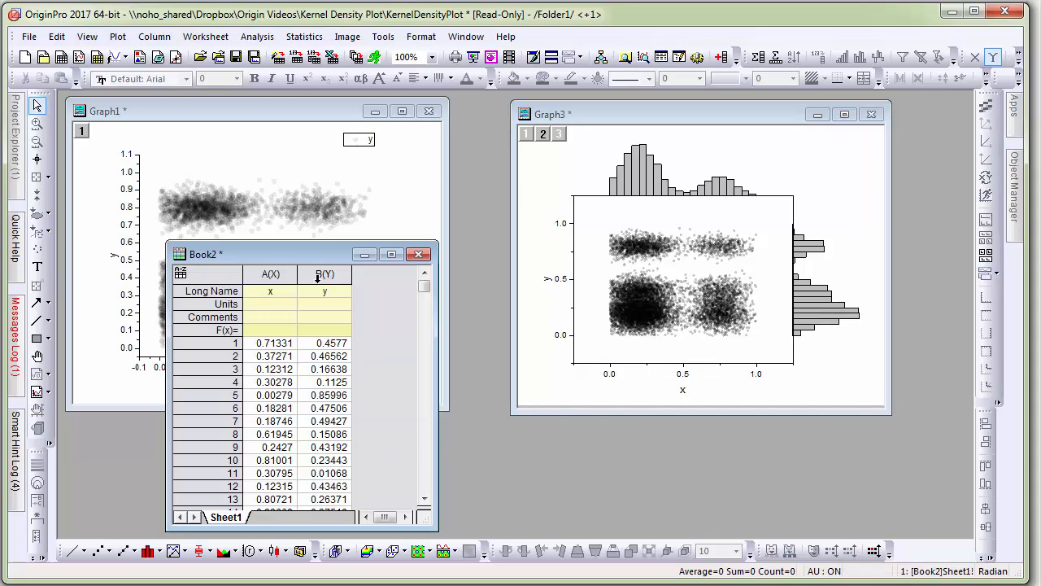
- Select column B(Y) and choose the 2D Kernel Density plot from the Plot menu
click(325, 274)
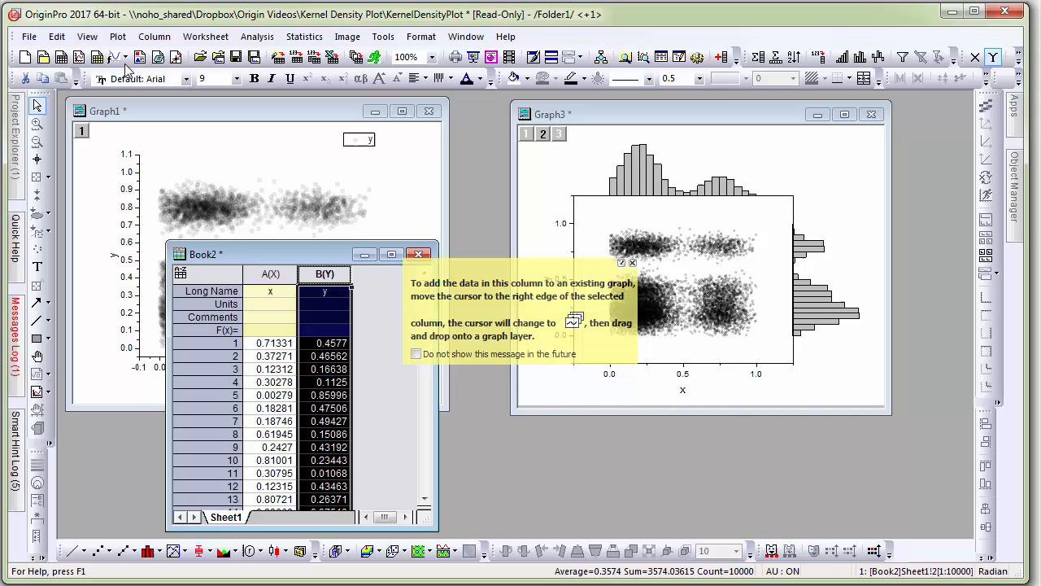
click(117, 35)
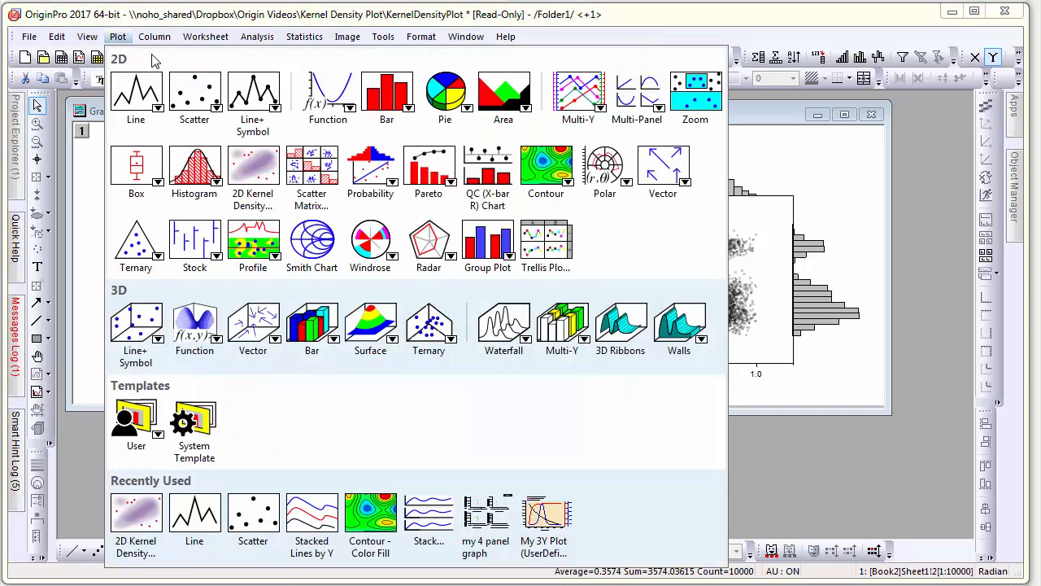
mouse_move(254, 166)
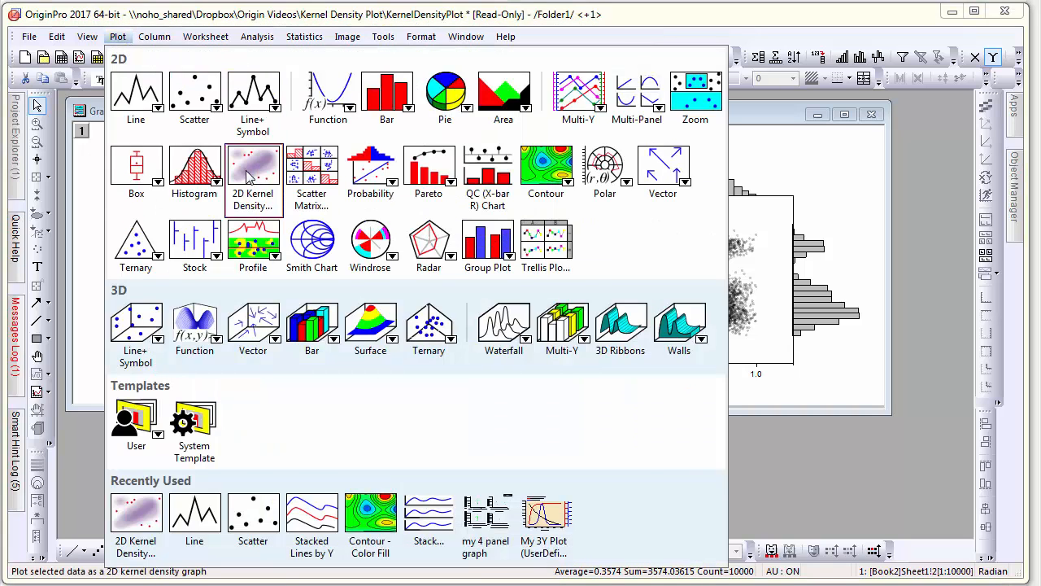
click(254, 171)
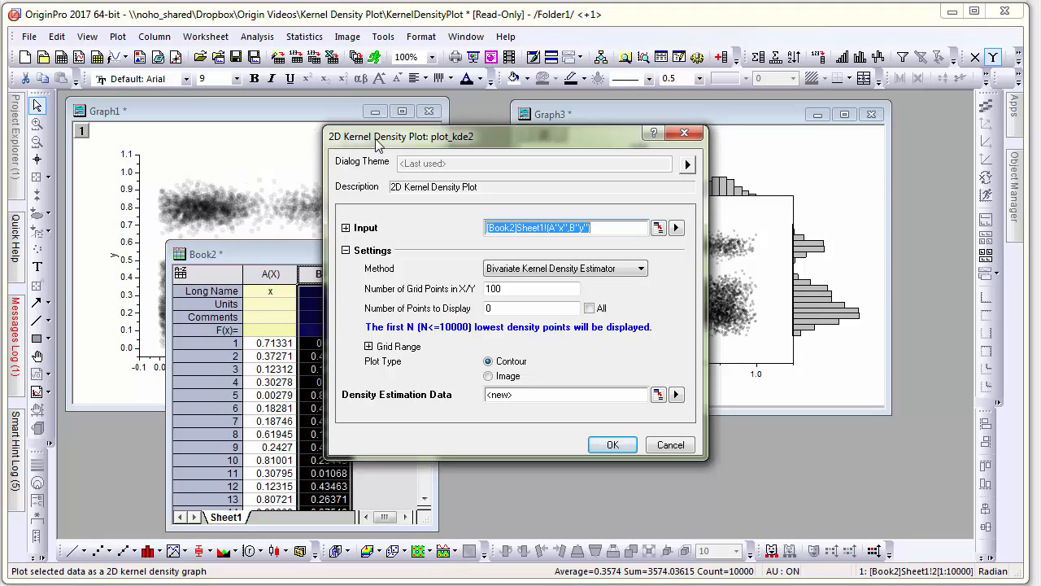
mouse_move(626, 268)
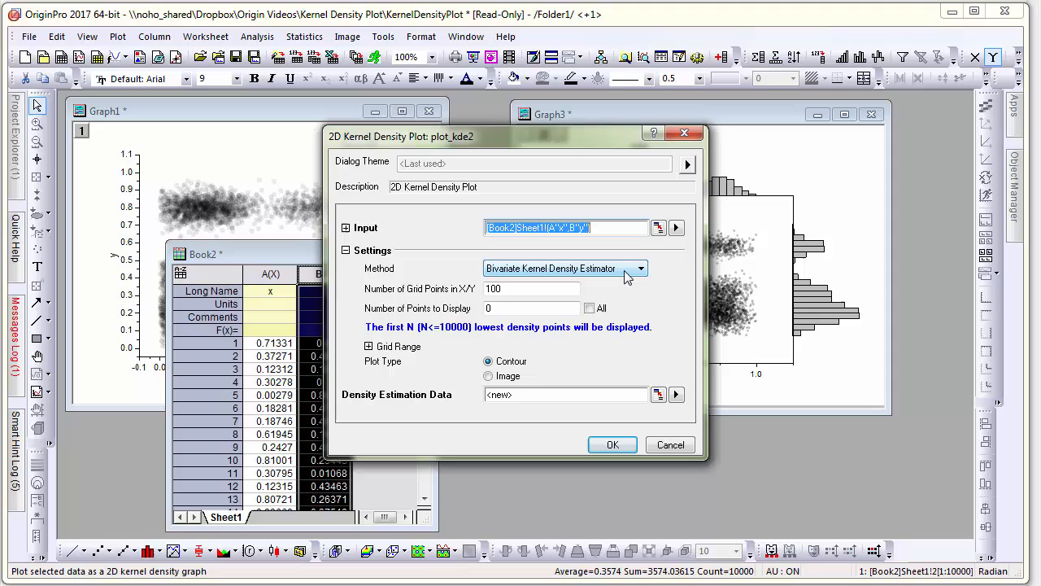
- Keep the bivariate kernel density estimator, set 100 grid points and Contour plot type
click(641, 267)
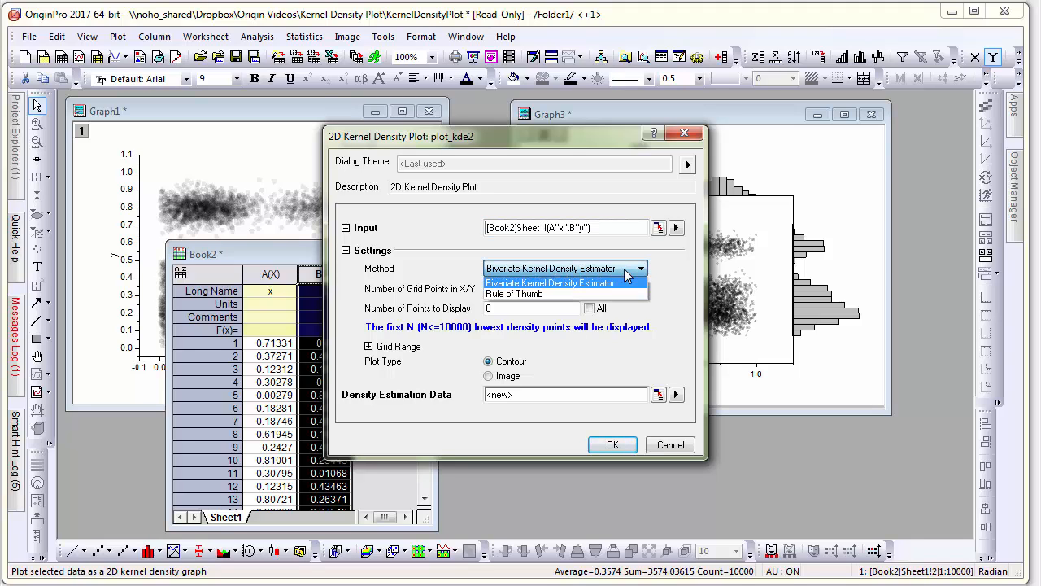
click(550, 283)
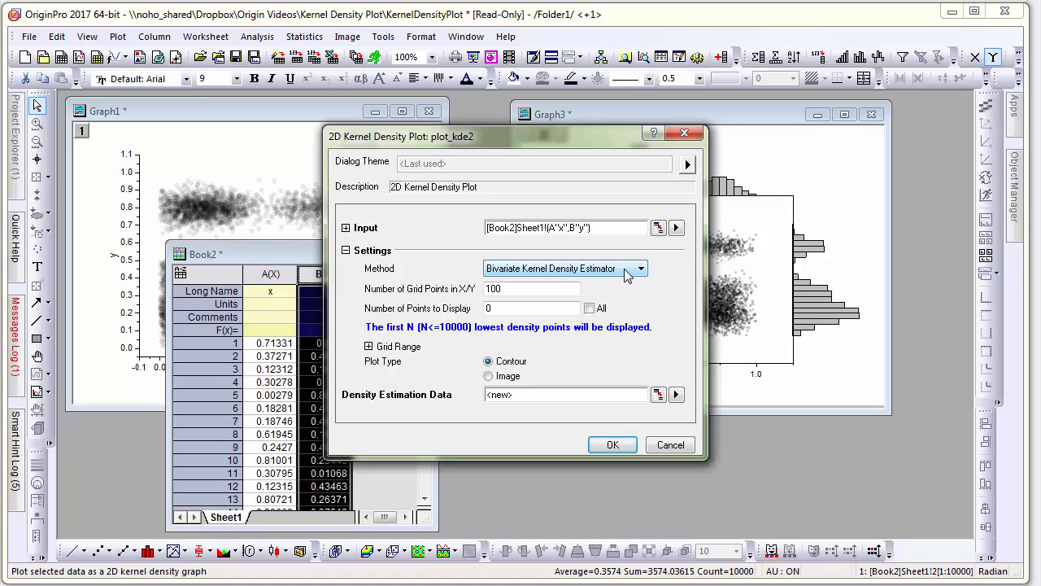
triple_click(531, 290)
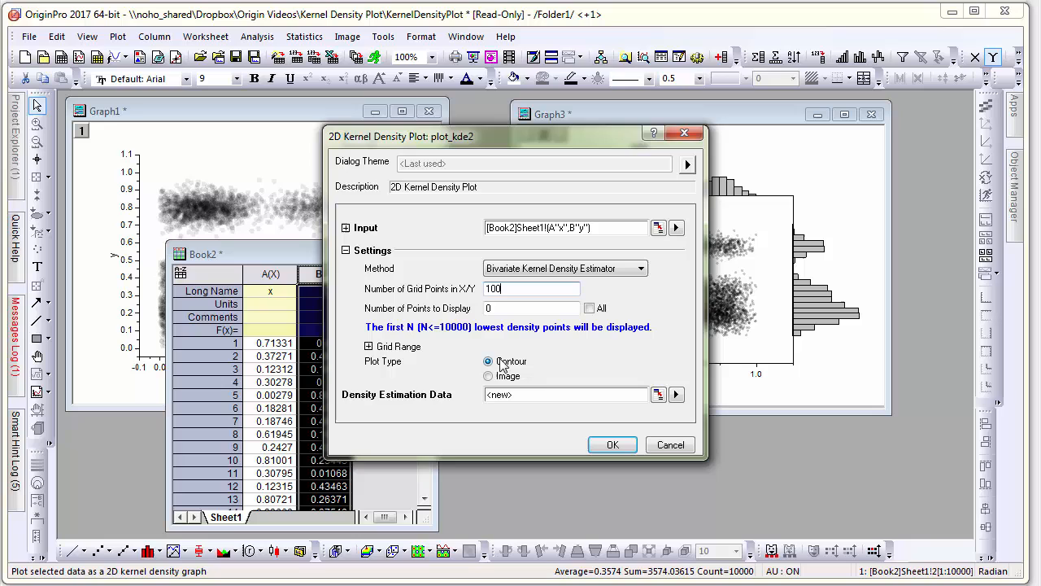
click(611, 444)
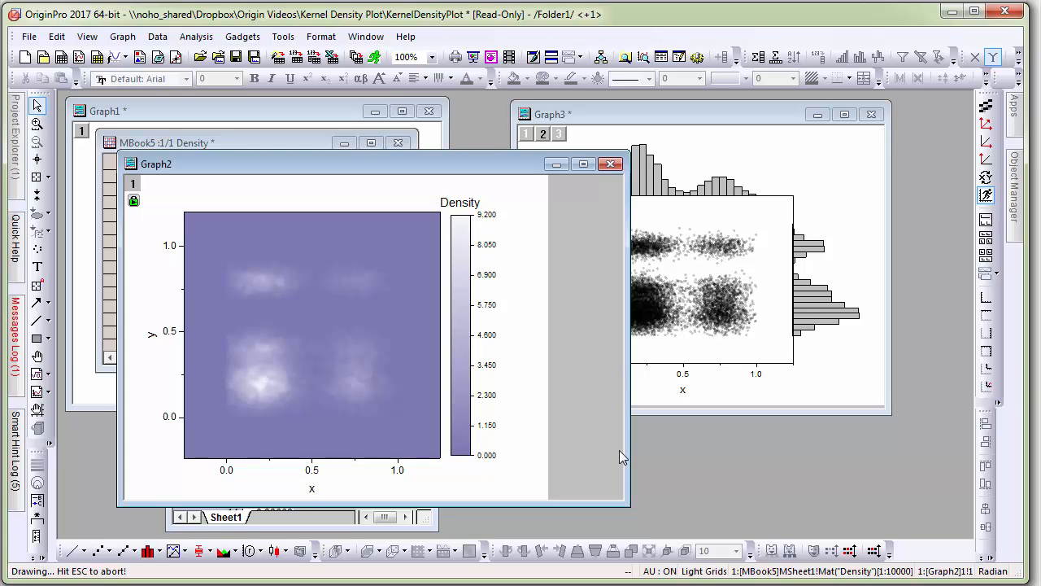
- Apply the Rainbow palette to the selected density contour plot from the Style toolbar
click(313, 335)
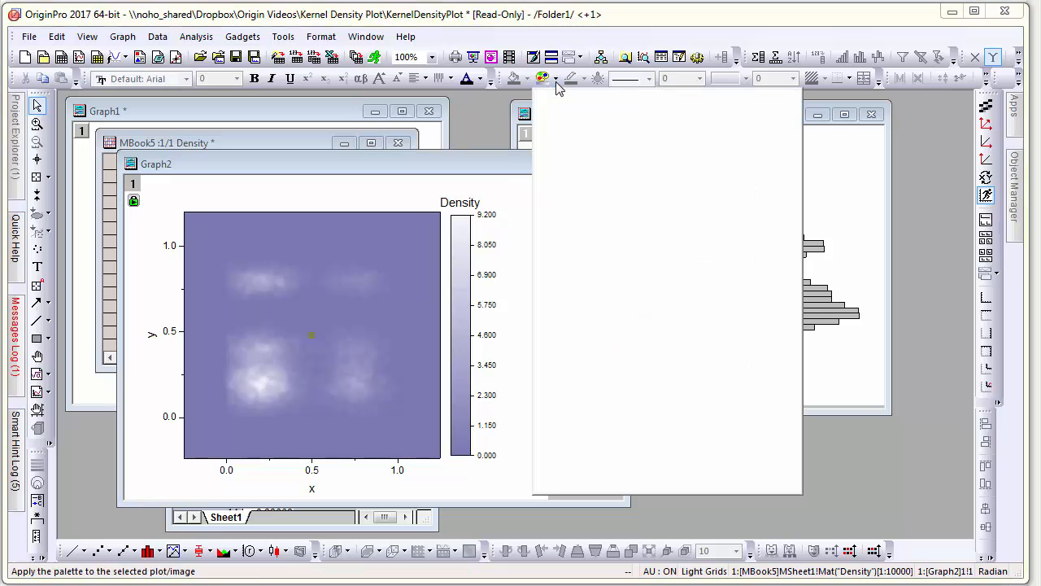
click(544, 78)
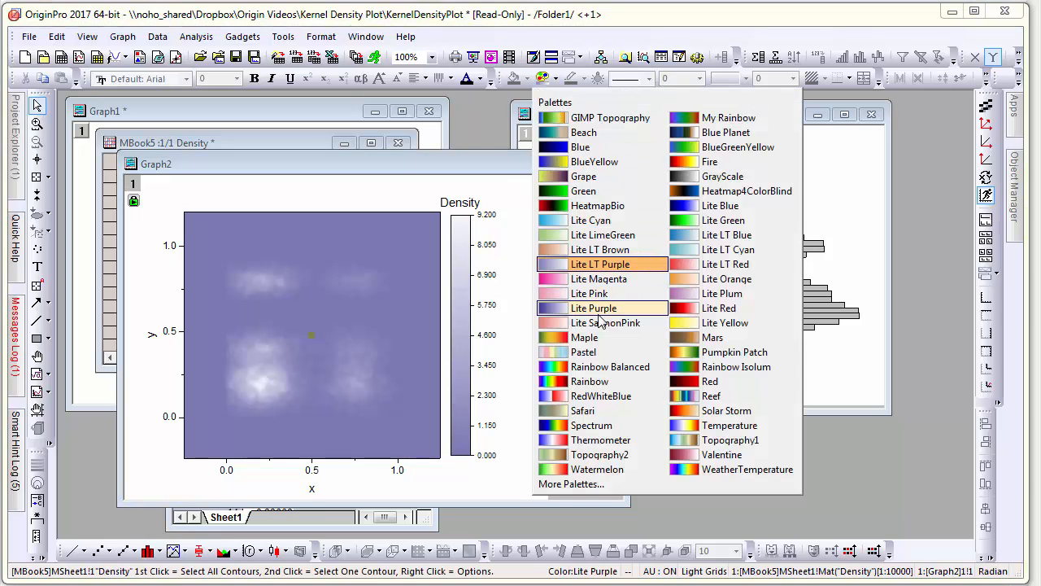
click(589, 381)
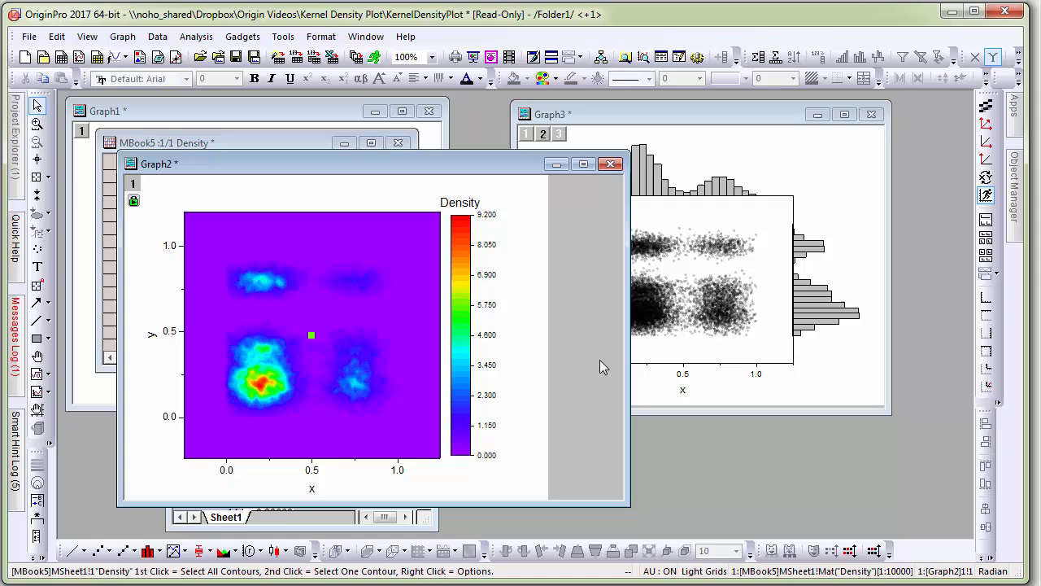
mouse_move(322, 280)
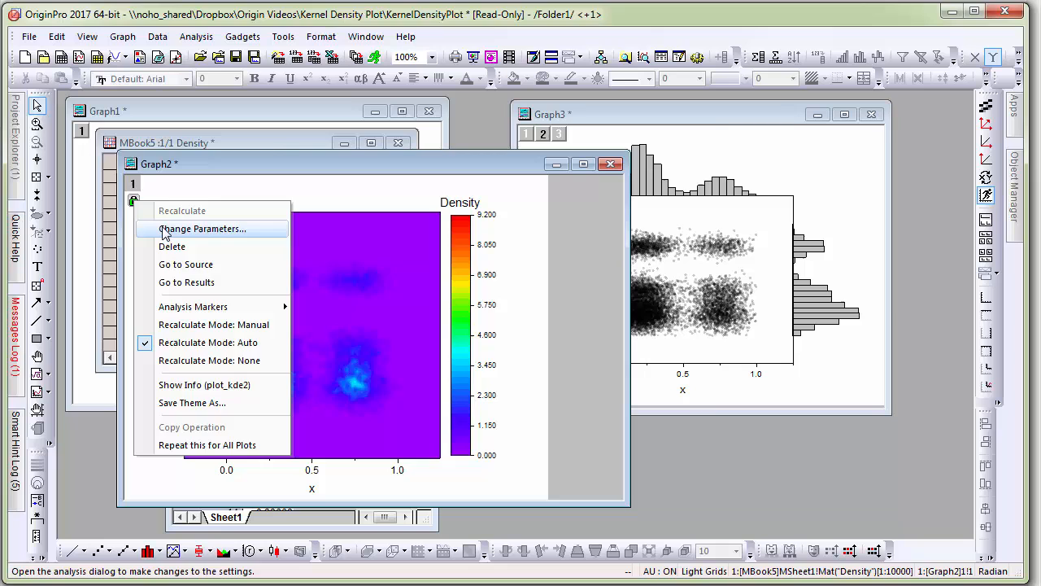
- Recalculate with Method Rule of Thumb and 1000 lowest-density points to display
click(202, 228)
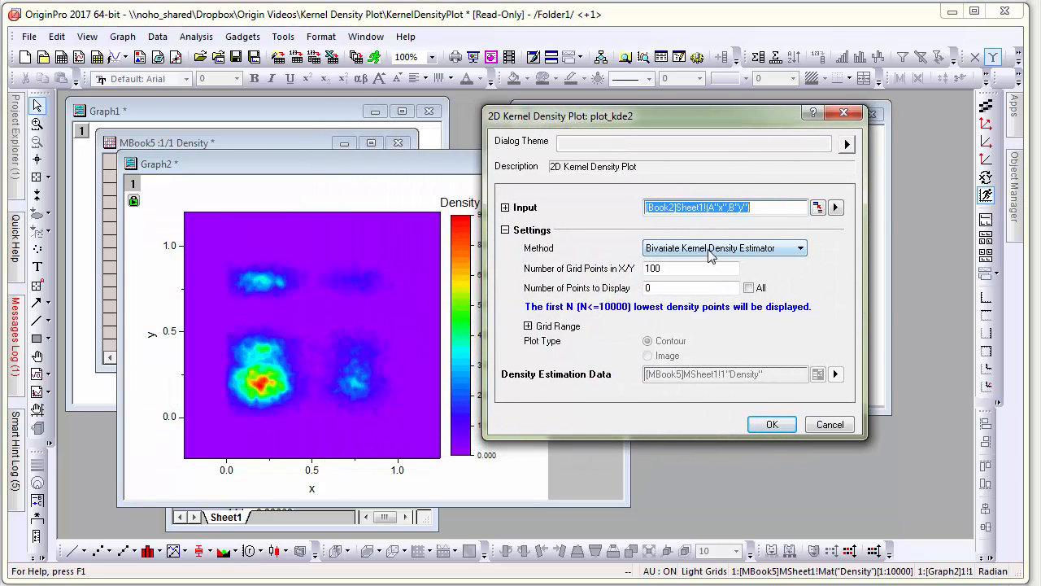
click(719, 248)
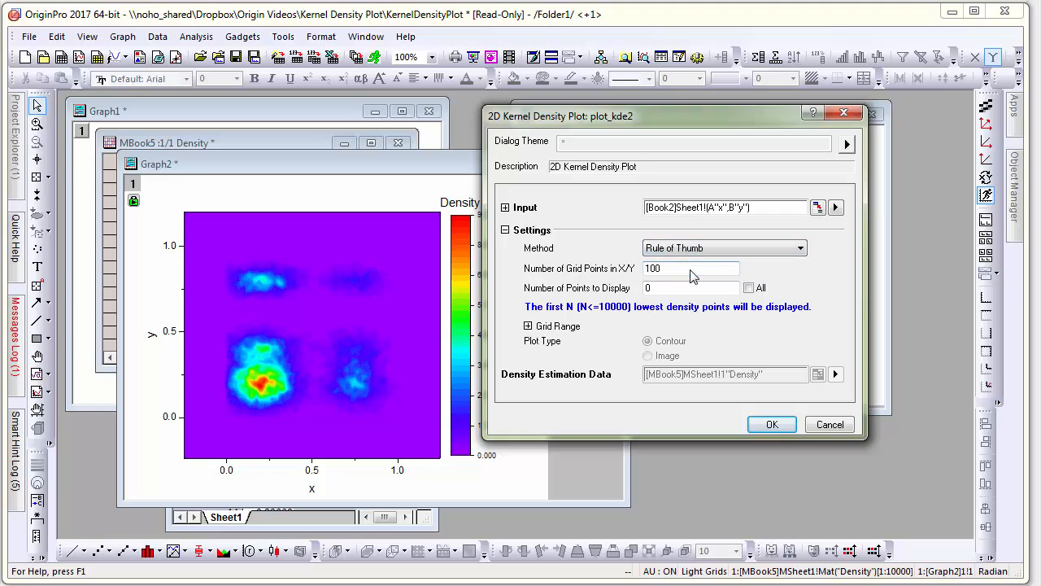
click(691, 287)
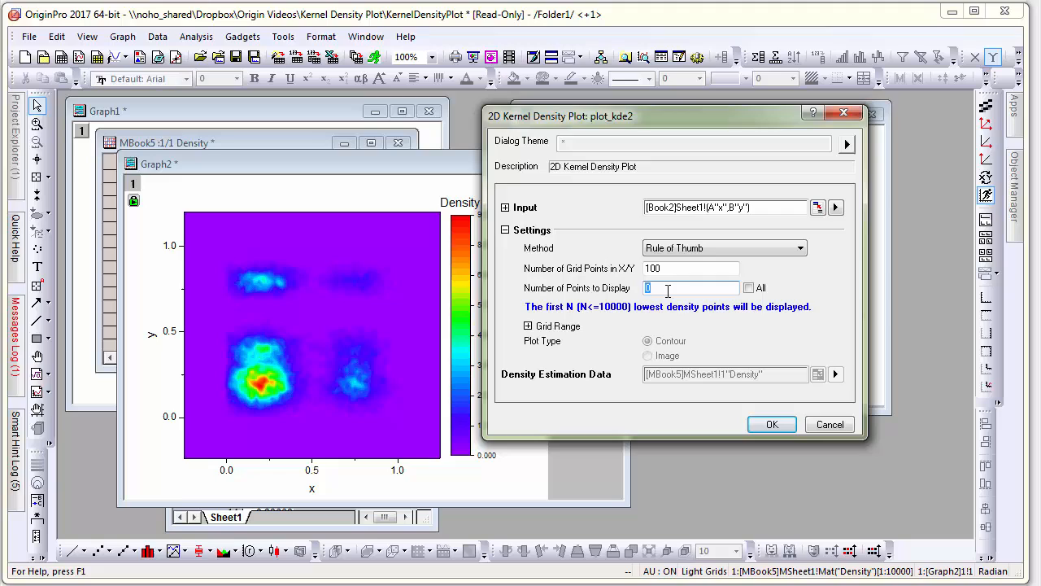
text(1000)
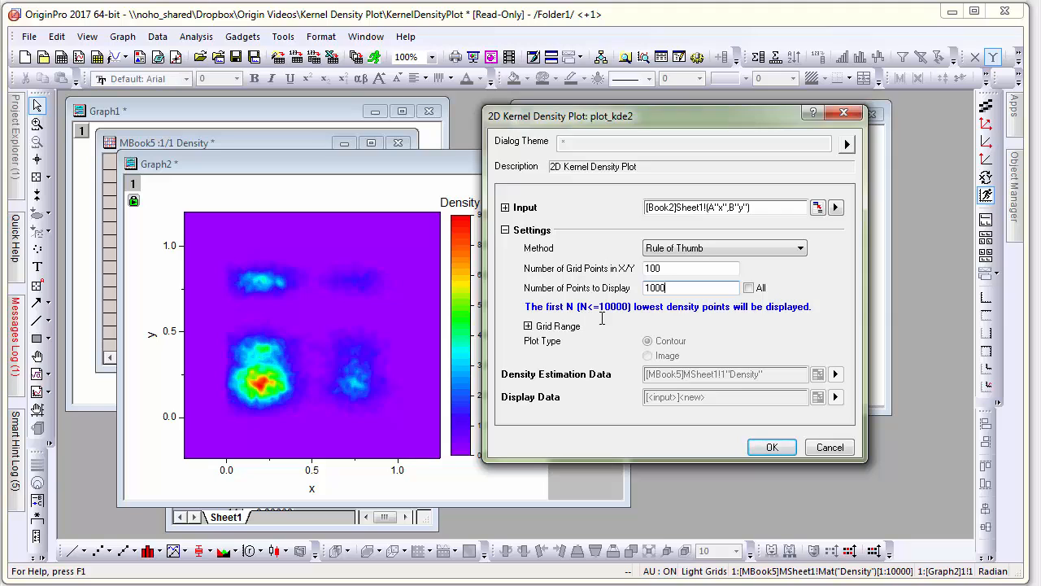
mouse_move(700, 317)
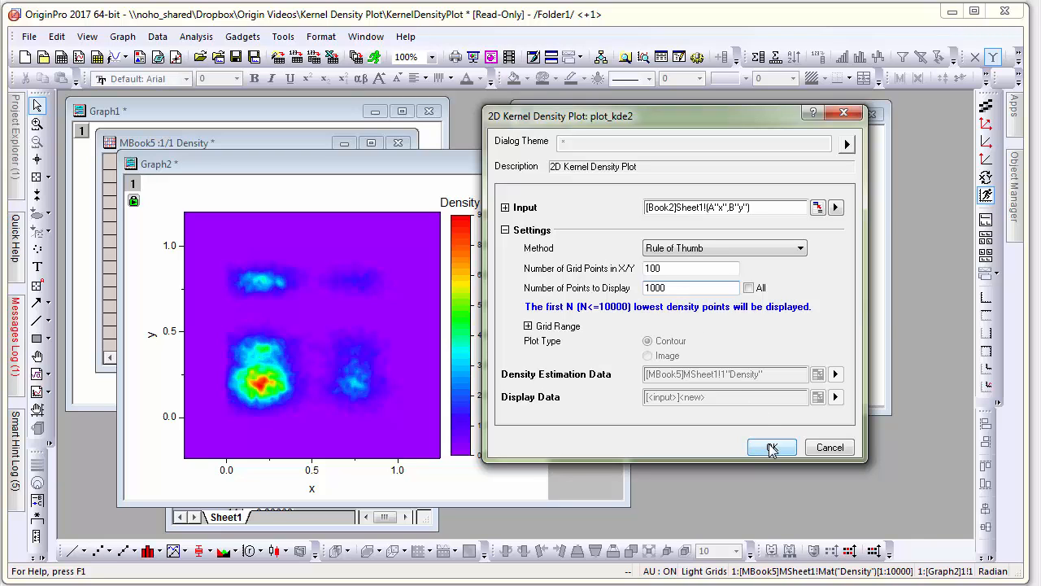
click(771, 447)
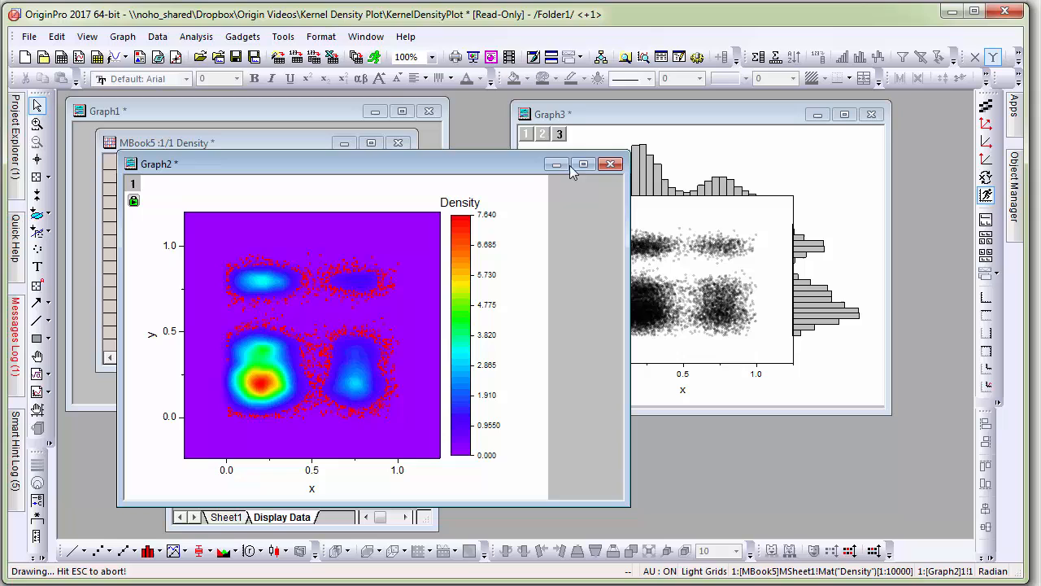
- Maximize the Graph2 density contour window to fill the workspace
click(583, 163)
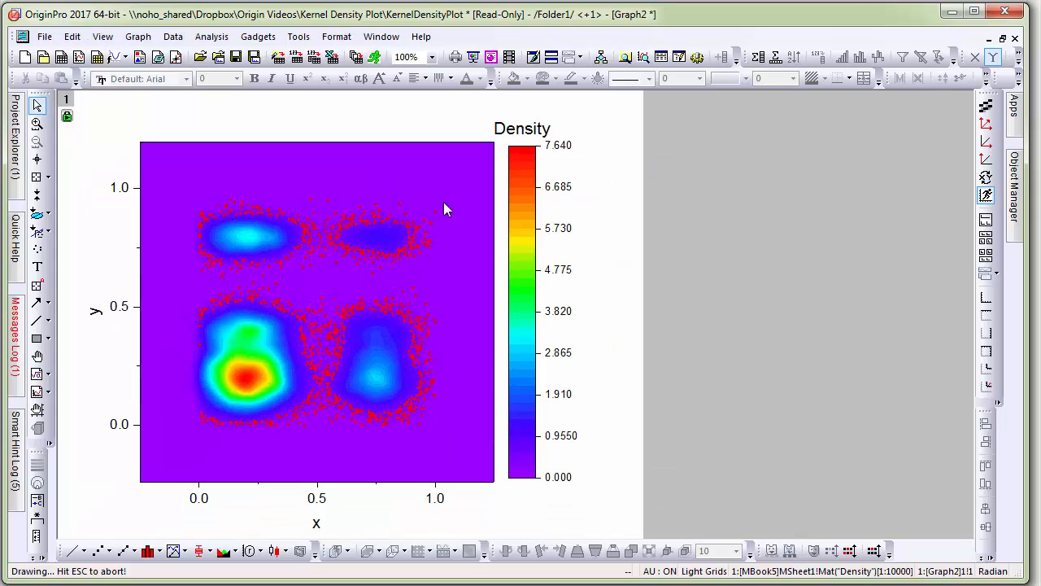